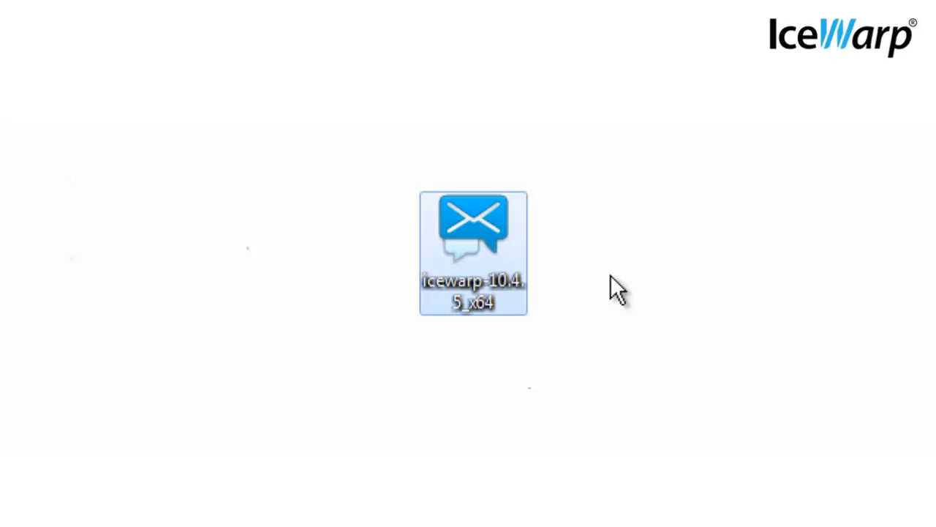
# - Launch the icewarp-10.4.5_x64 installer from the desktop
pyautogui.doubleClick(472, 252)
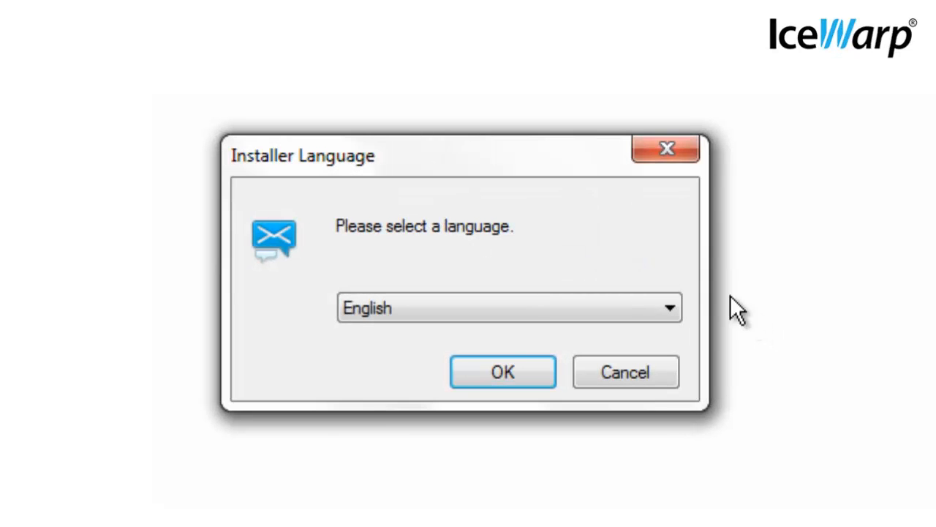
pyautogui.moveTo(581, 179)
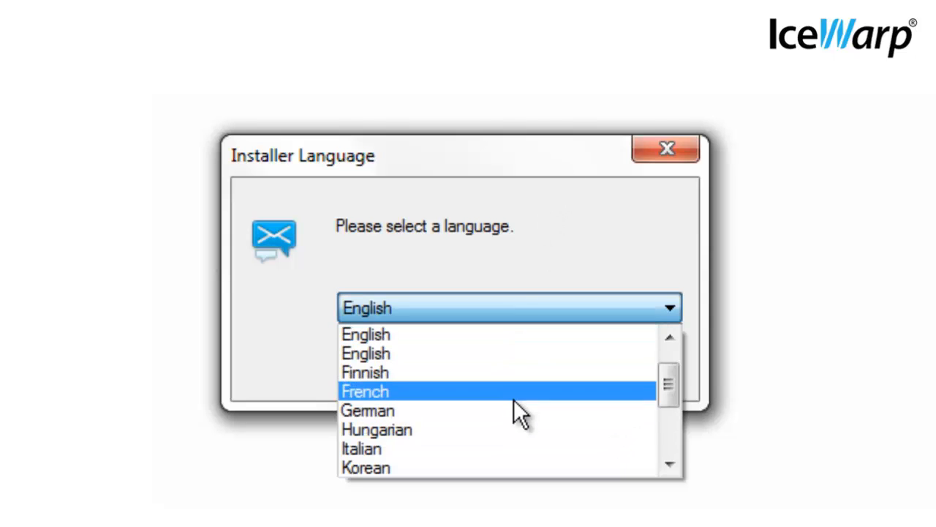
# - Confirm English as the installer language
pyautogui.scroll(-3)
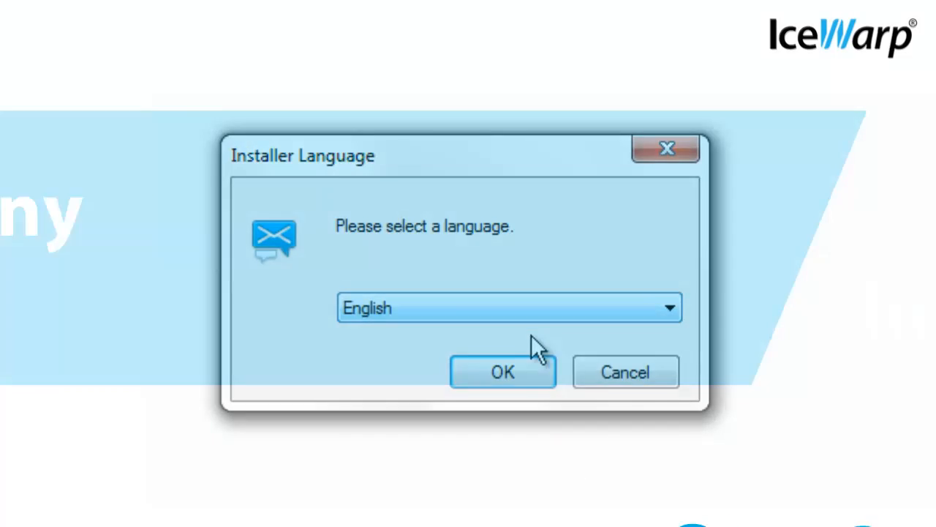
pyautogui.click(503, 372)
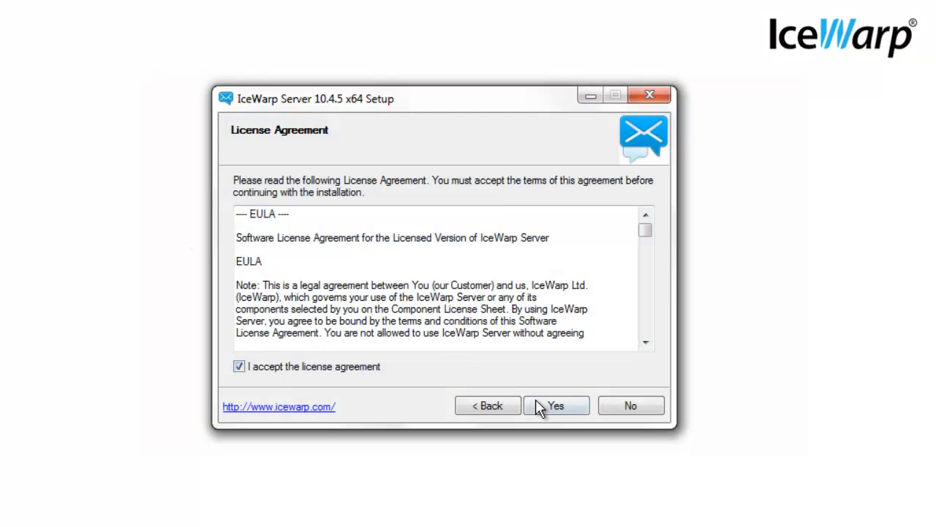
# - Accept the IceWarp license agreement and continue to Setup Type
pyautogui.click(555, 406)
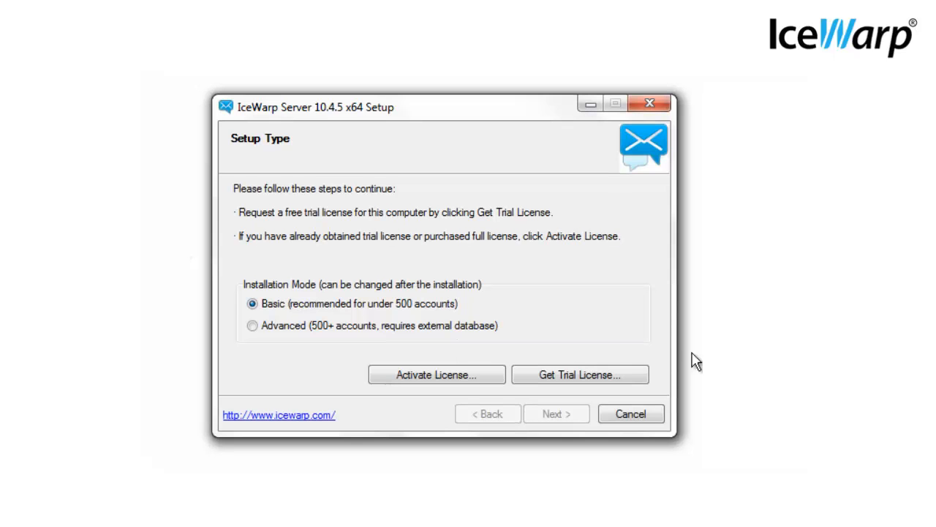
# - Skip order-ID activation, obtain a free trial license, and acknowledge its success
pyautogui.click(436, 374)
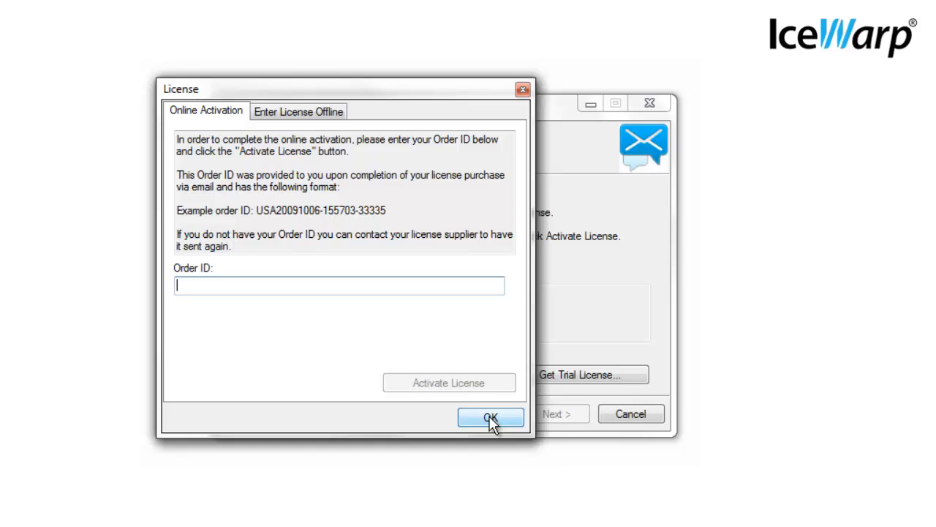
pyautogui.click(490, 416)
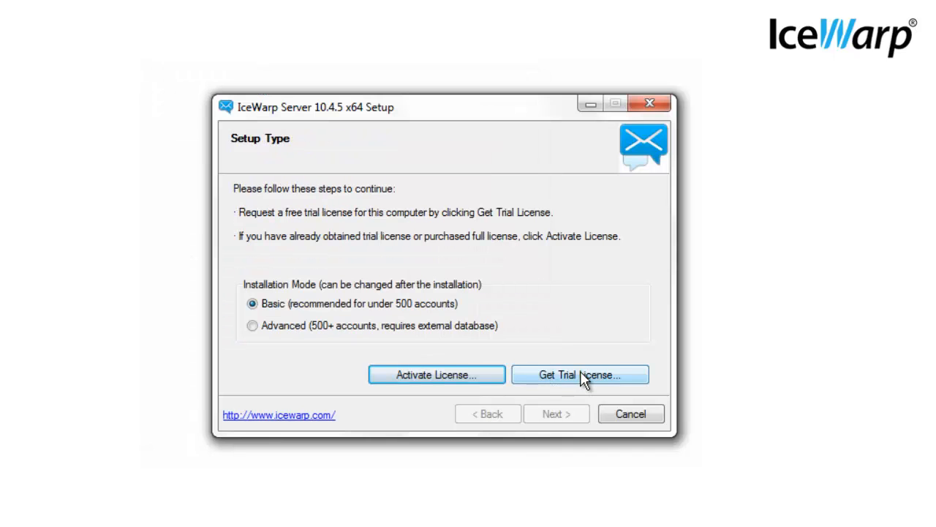
pyautogui.click(580, 374)
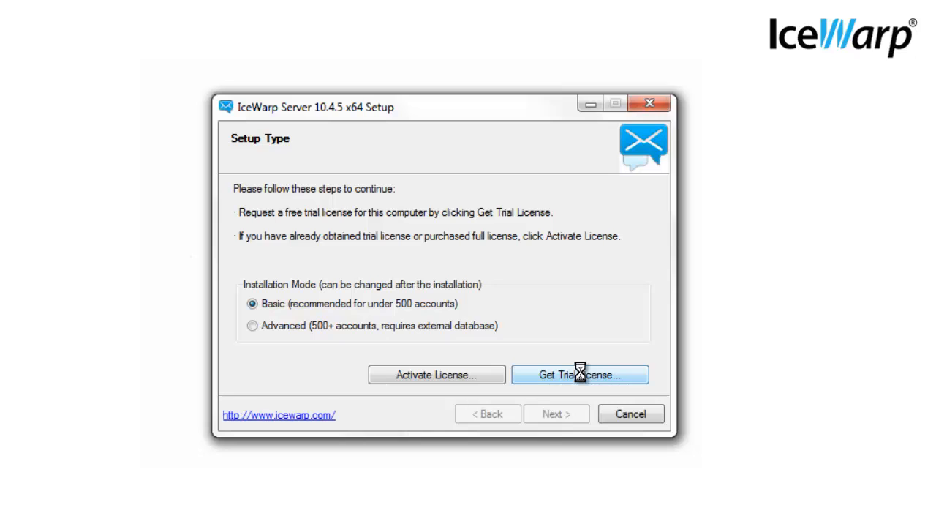
pyautogui.click(579, 374)
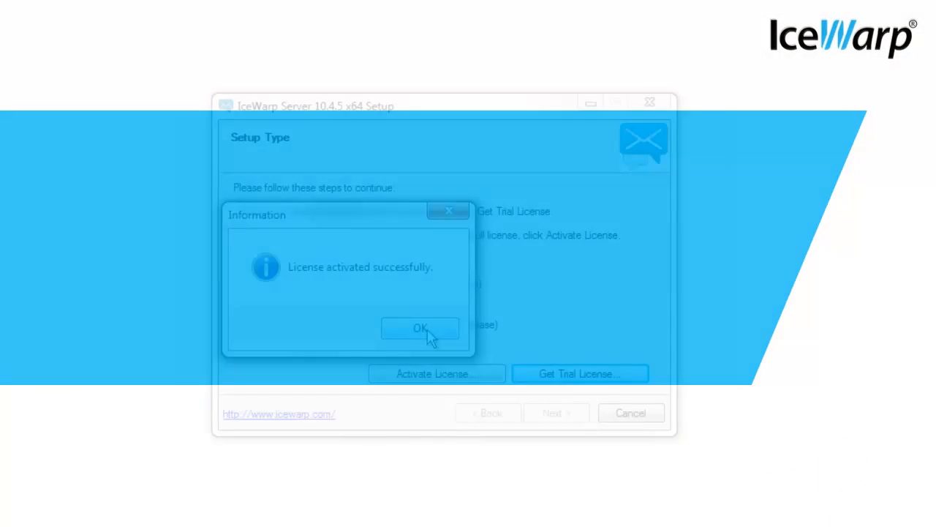
pyautogui.click(419, 328)
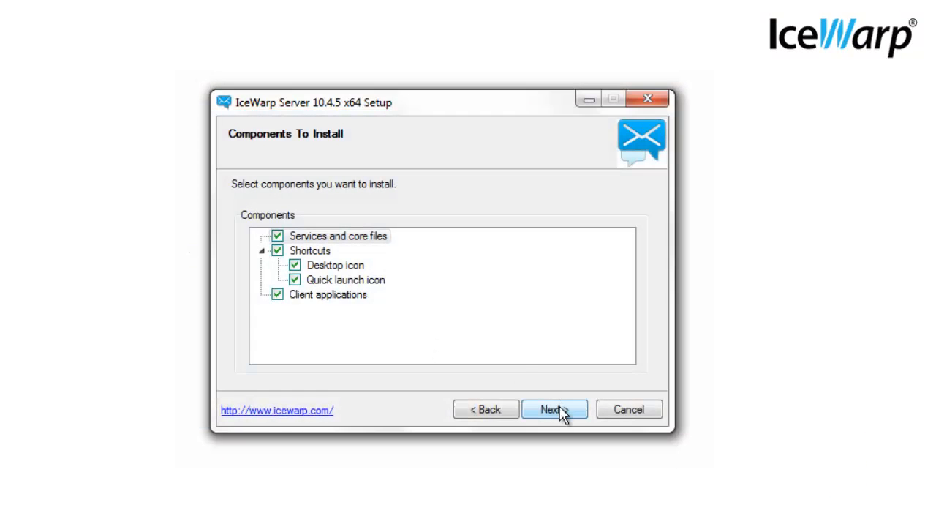
# - Install all components into the default C:\Program Files\IceWarp folder
pyautogui.click(554, 408)
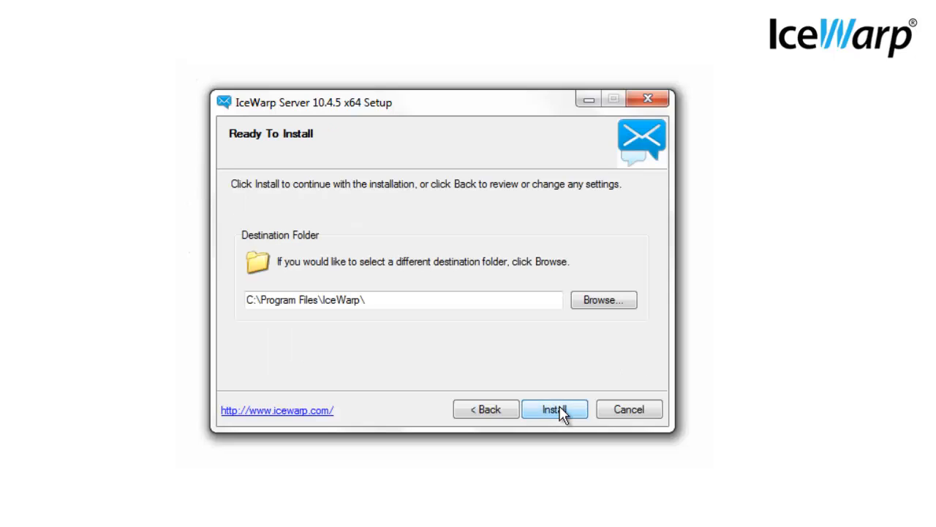
pyautogui.moveTo(527, 344)
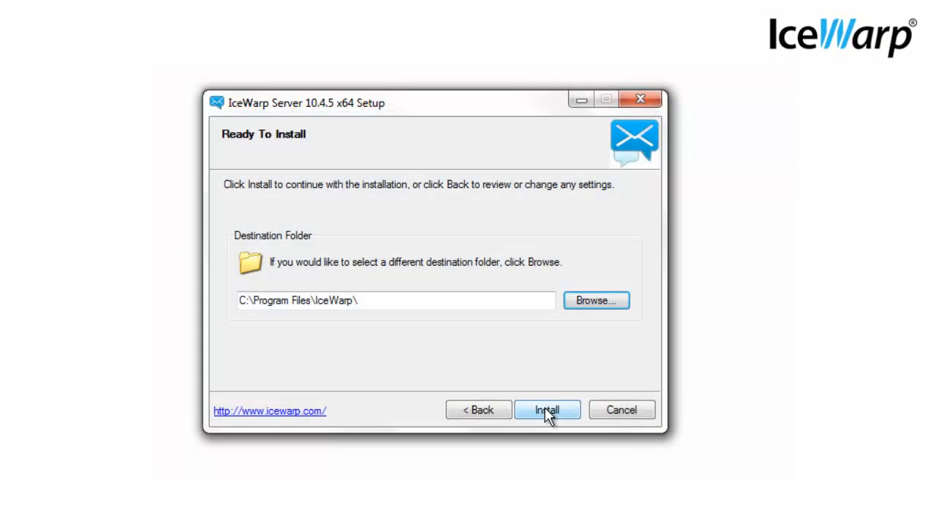
pyautogui.click(547, 409)
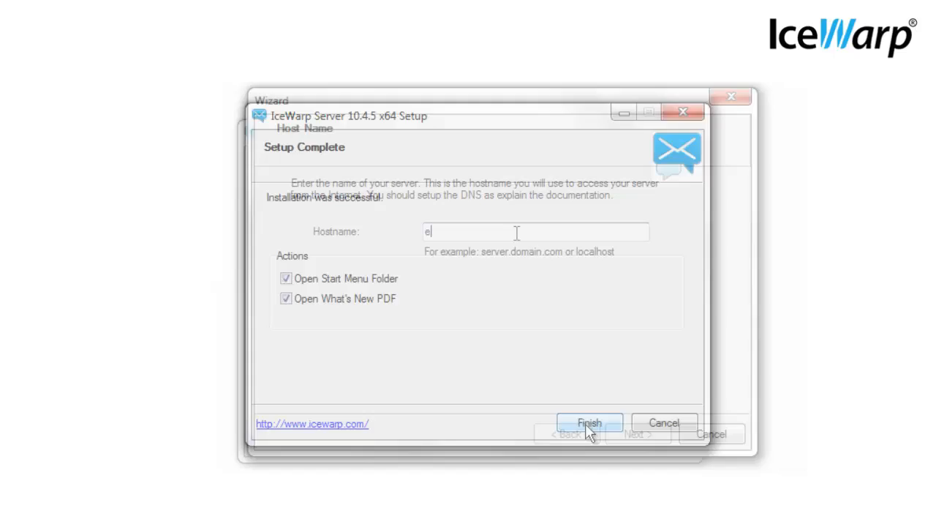
# - Set hostname and primary domain to example.com, then start the admin username
pyautogui.write('xample.c')
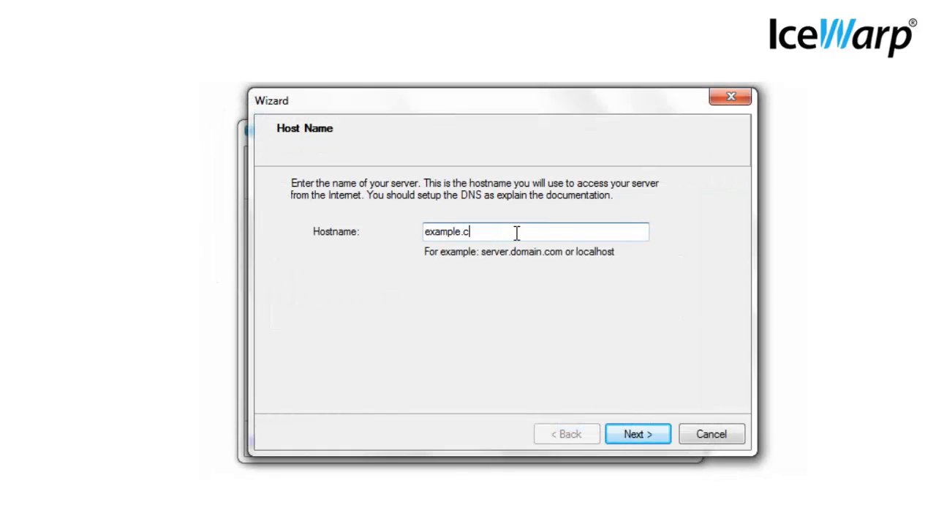
pyautogui.write('om')
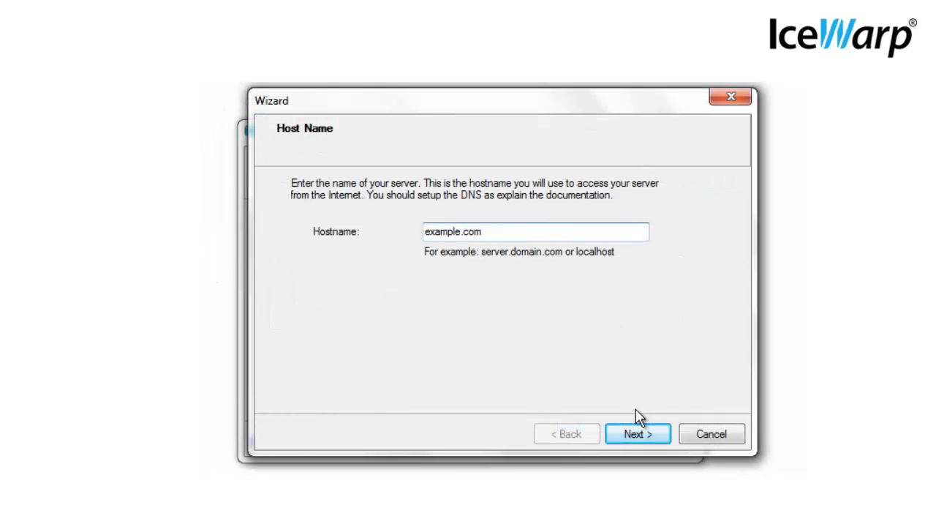
pyautogui.click(637, 433)
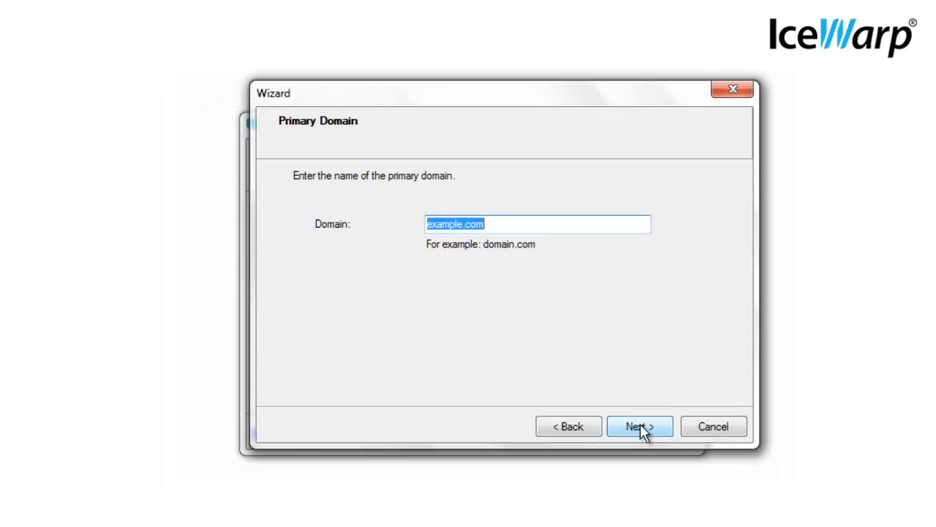
pyautogui.click(638, 425)
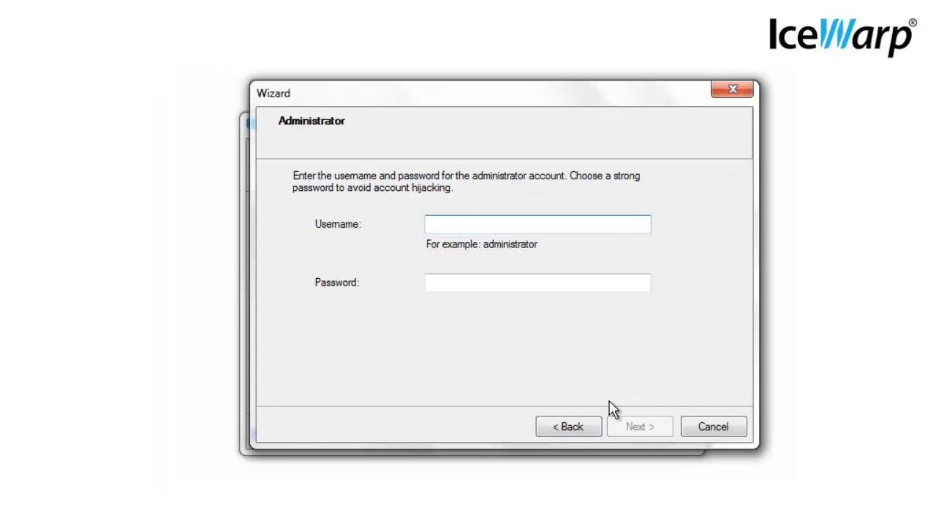
pyautogui.write('ad')
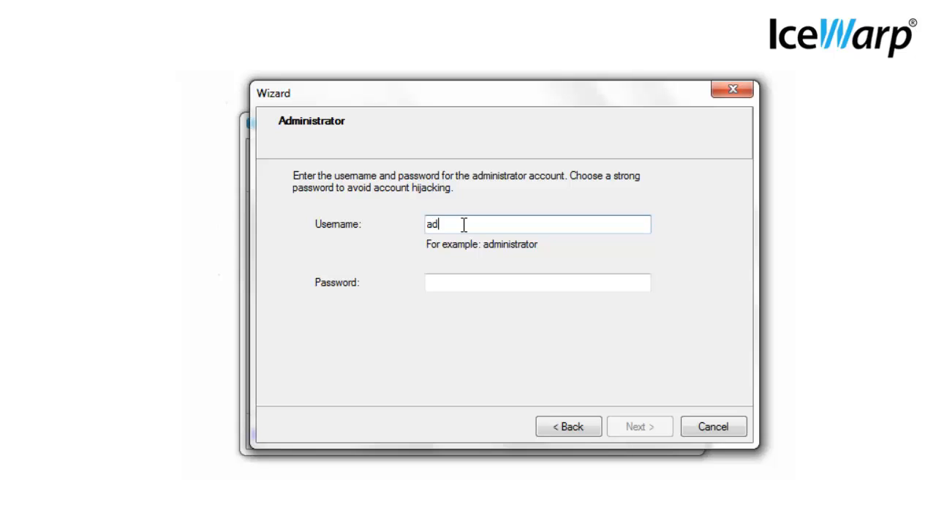